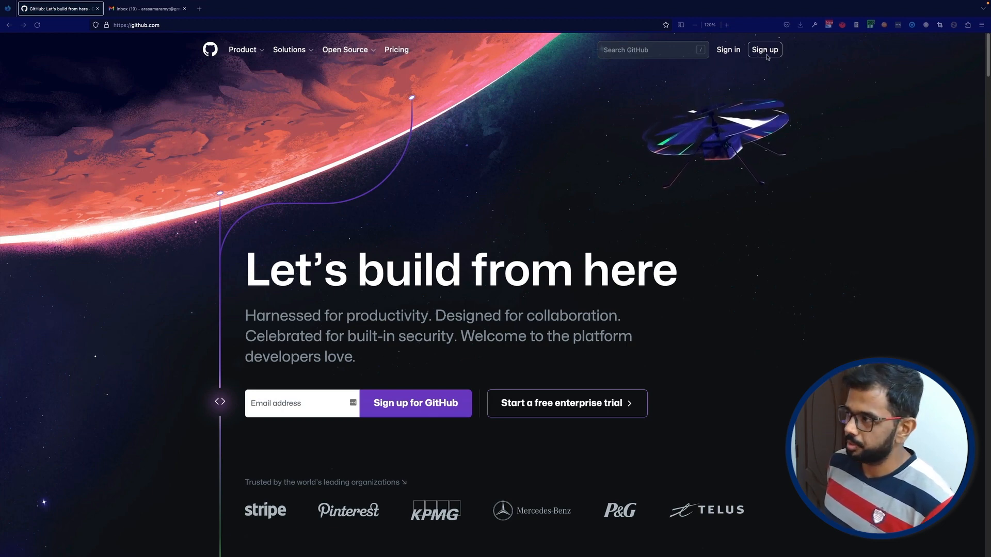
Step: Choose Sign up in the GitHub home page header to begin creating an account
click(764, 49)
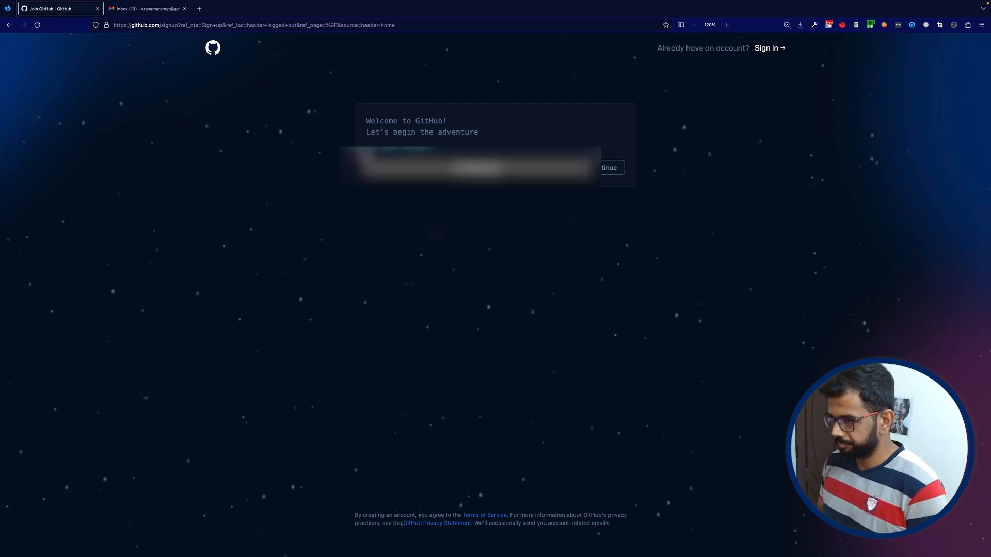
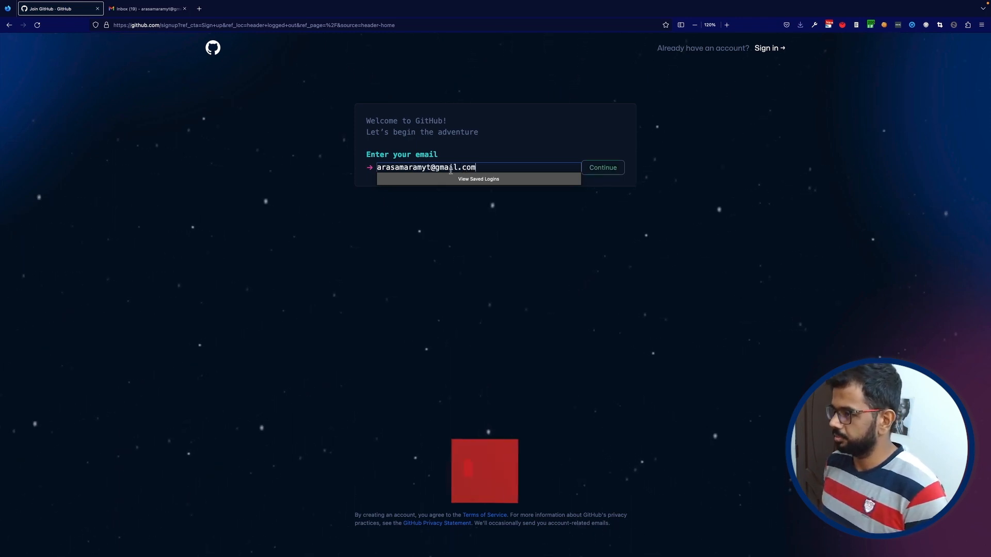
Step: Enter the signup email address and a strong password
click(601, 167)
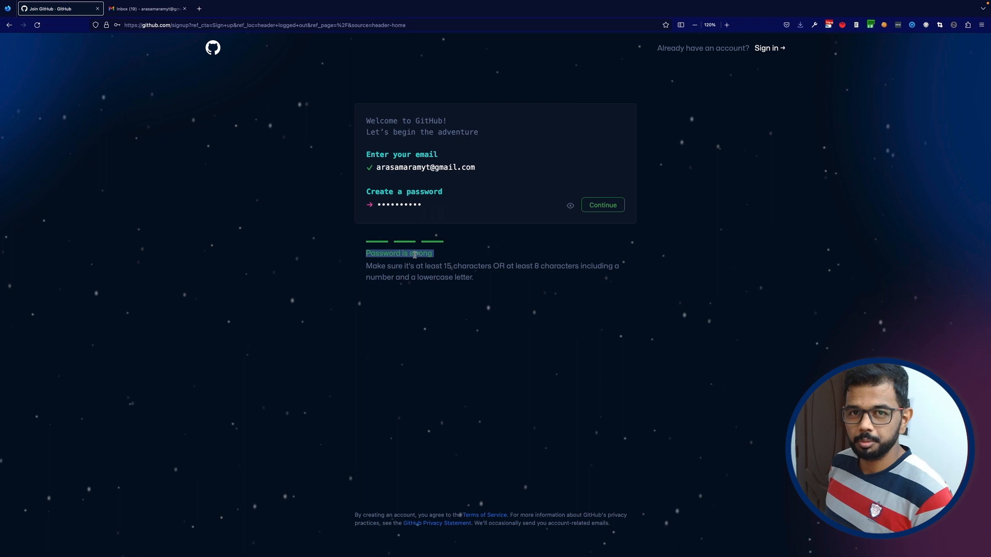
click(601, 205)
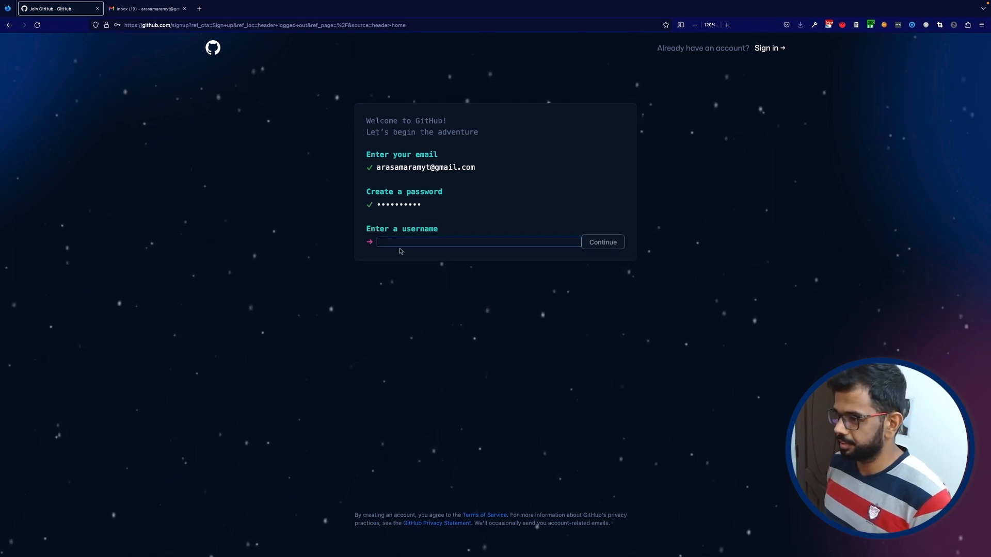
Step: Set the username to 'arasamaram' and answer y to product update emails
click(478, 242)
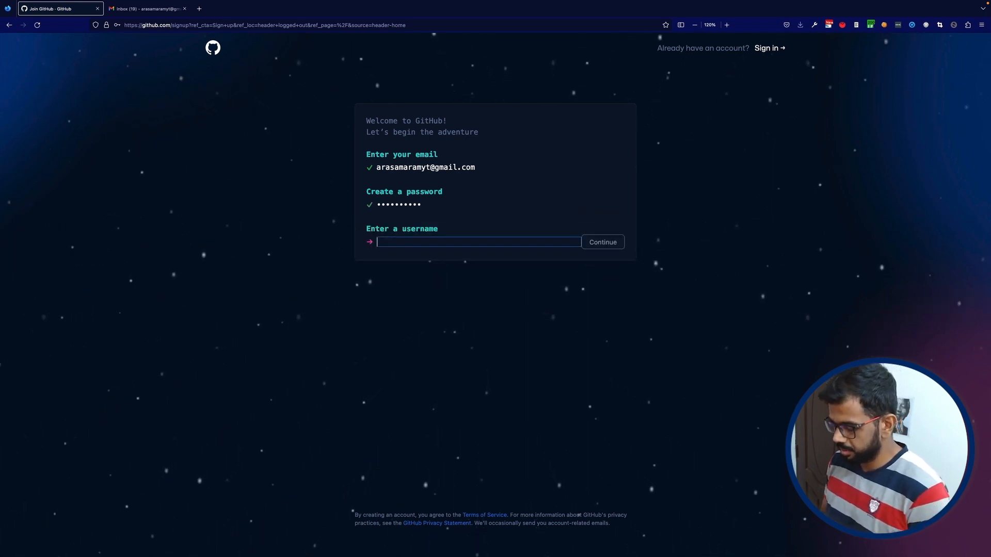
text(arasamaram)
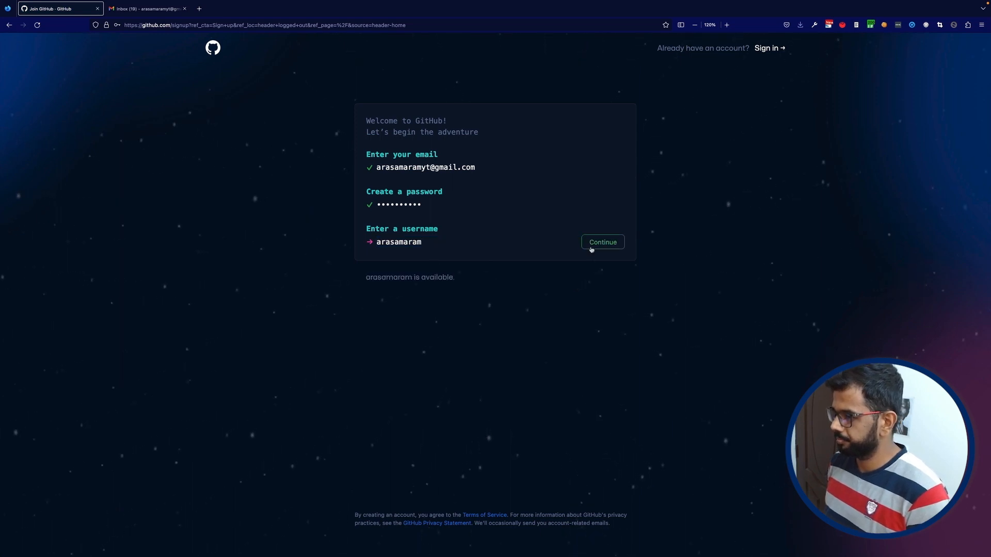
click(601, 242)
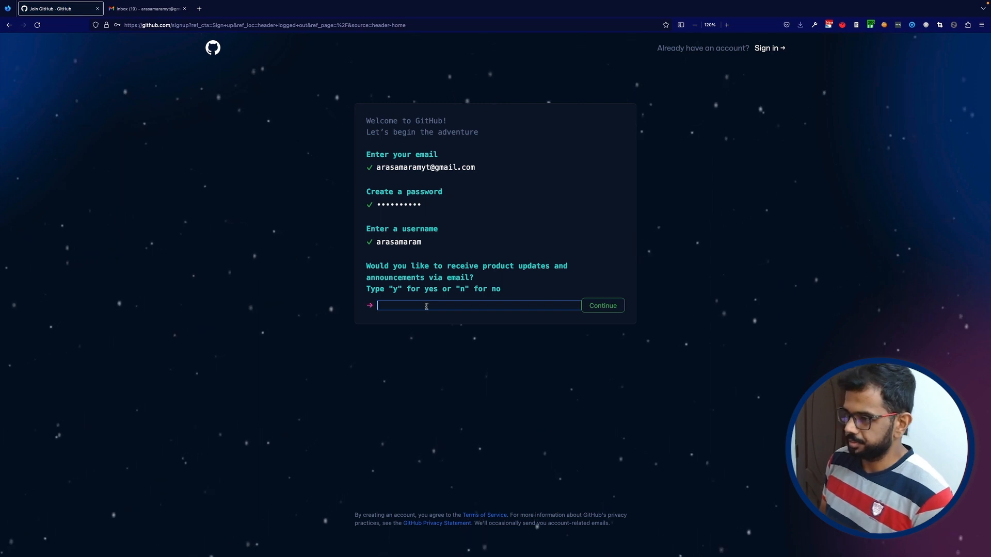
text(y)
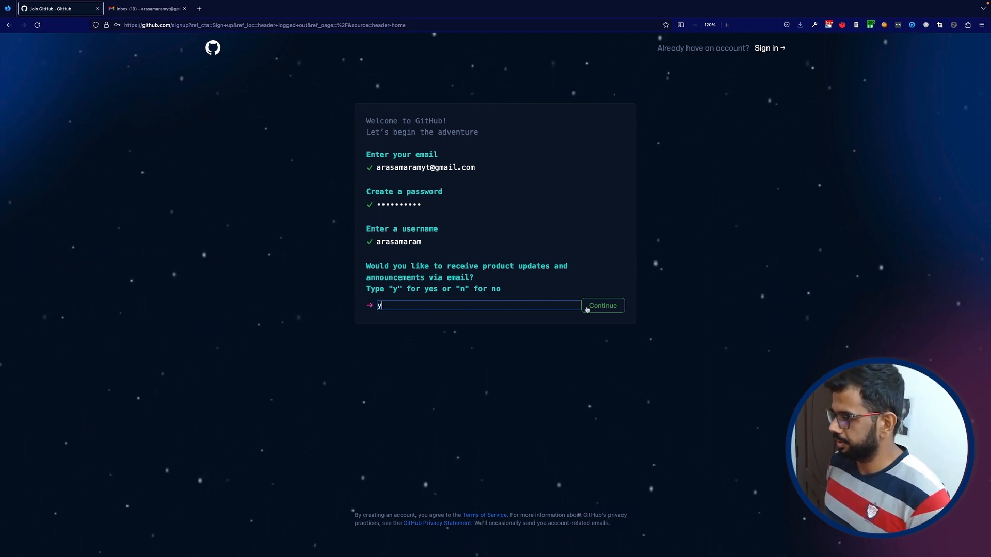
Step: Confirm the update opt-in, pass the verification puzzle, and create the account
click(602, 305)
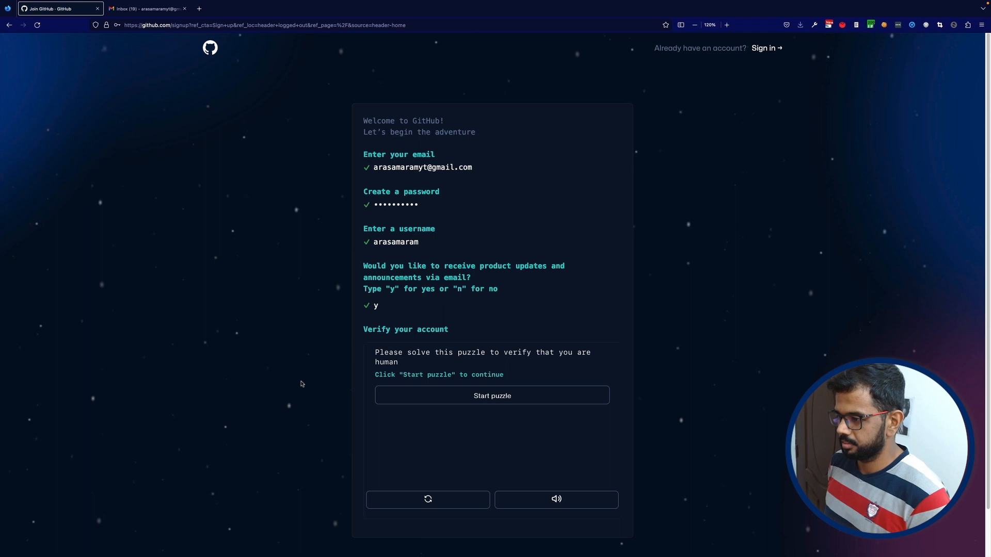
click(492, 396)
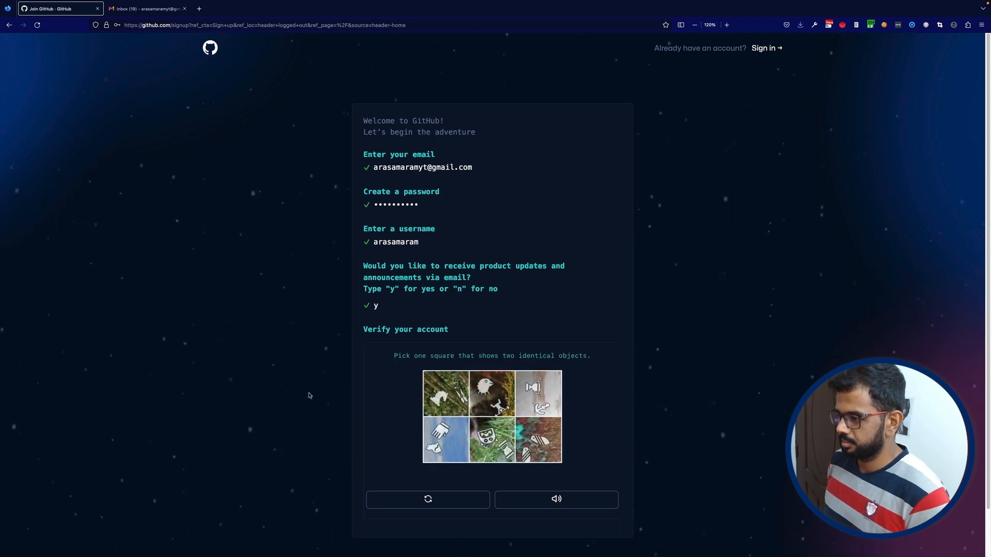
mouse_move(603, 420)
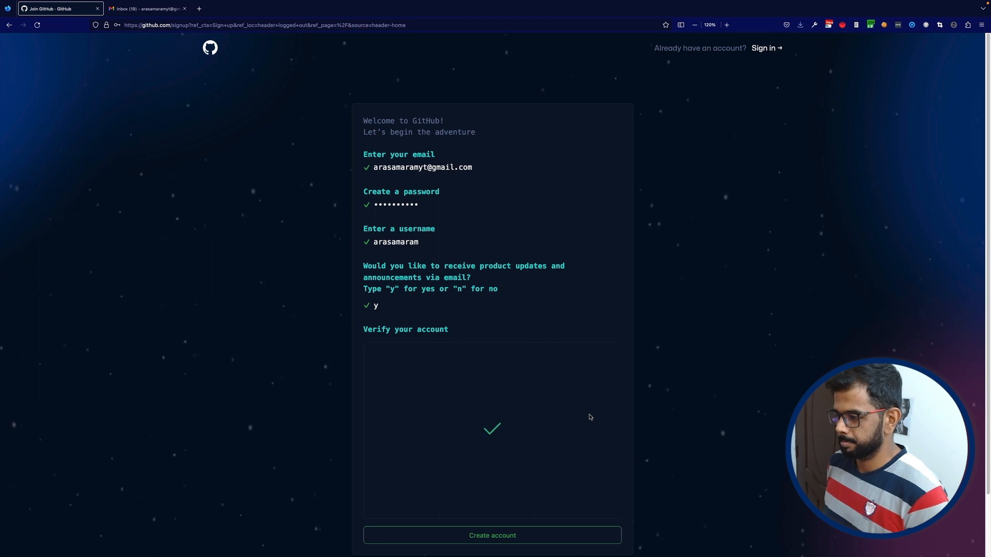
click(492, 535)
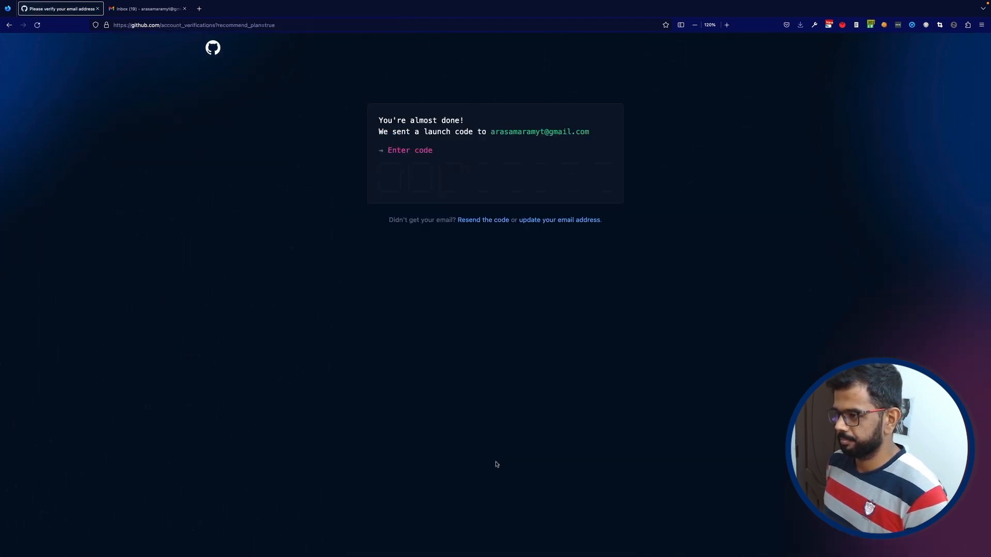
Step: Copy the eight-digit launch code from the GitHub email in Gmail into the verification page
click(390, 178)
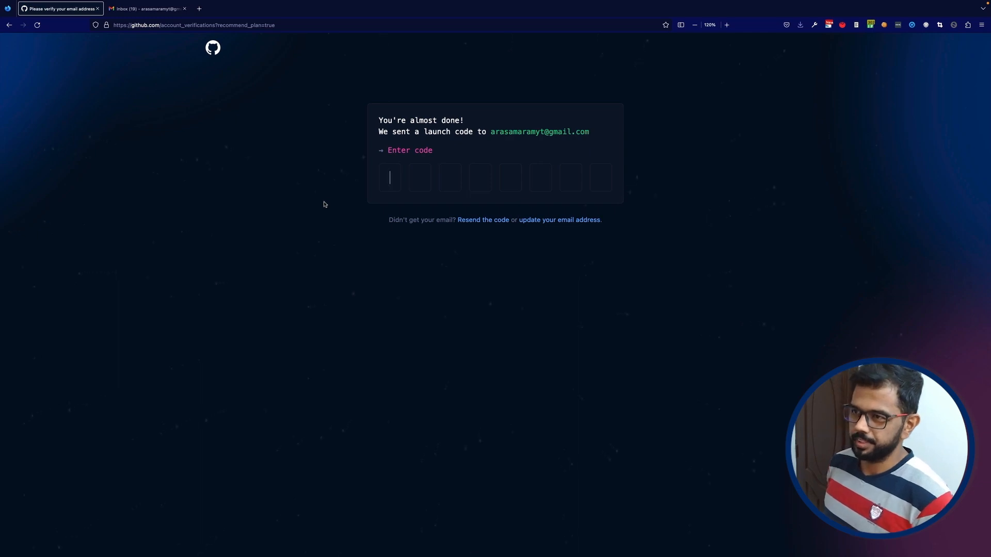
click(145, 8)
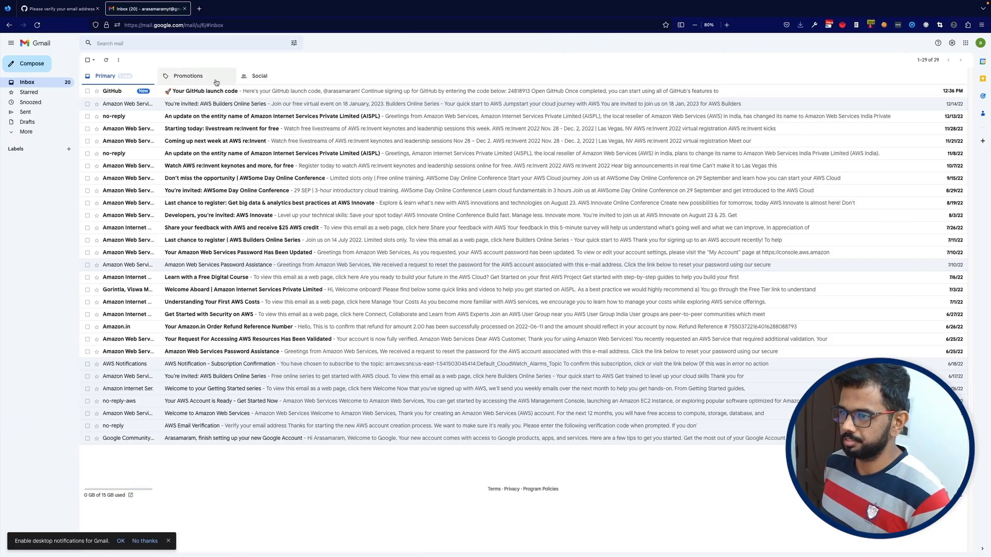
click(205, 91)
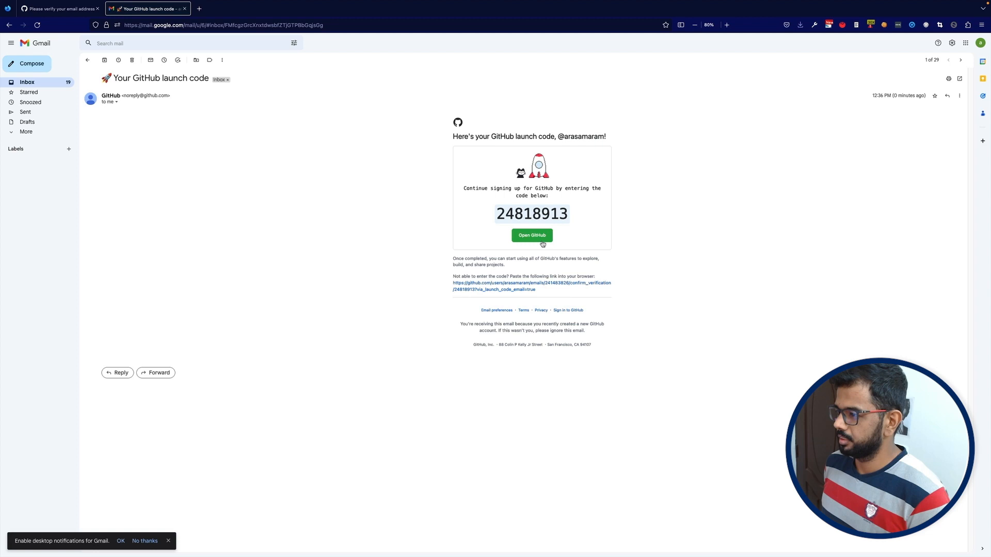
double_click(531, 214)
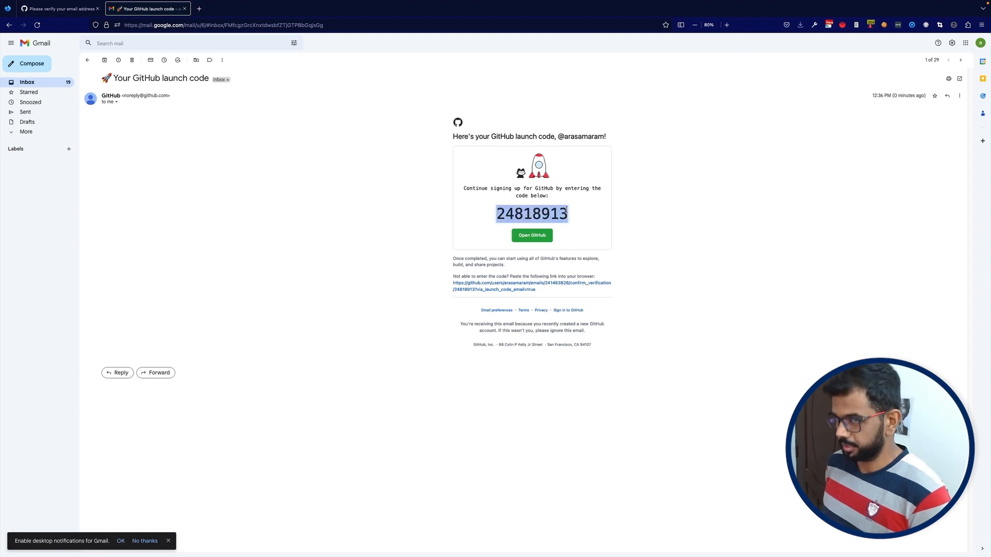
click(60, 9)
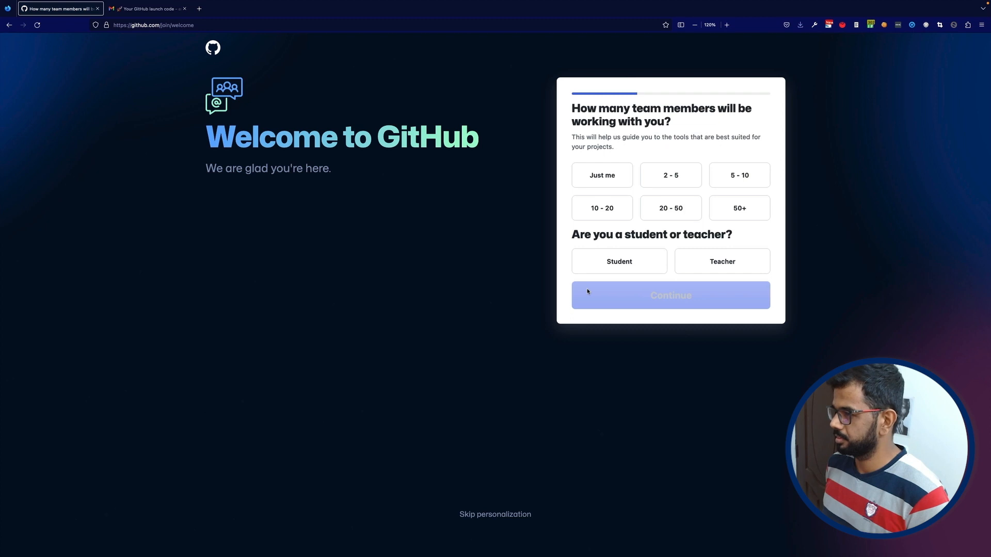
Step: Answer Just me for team size and Student for role, then submit
click(601, 175)
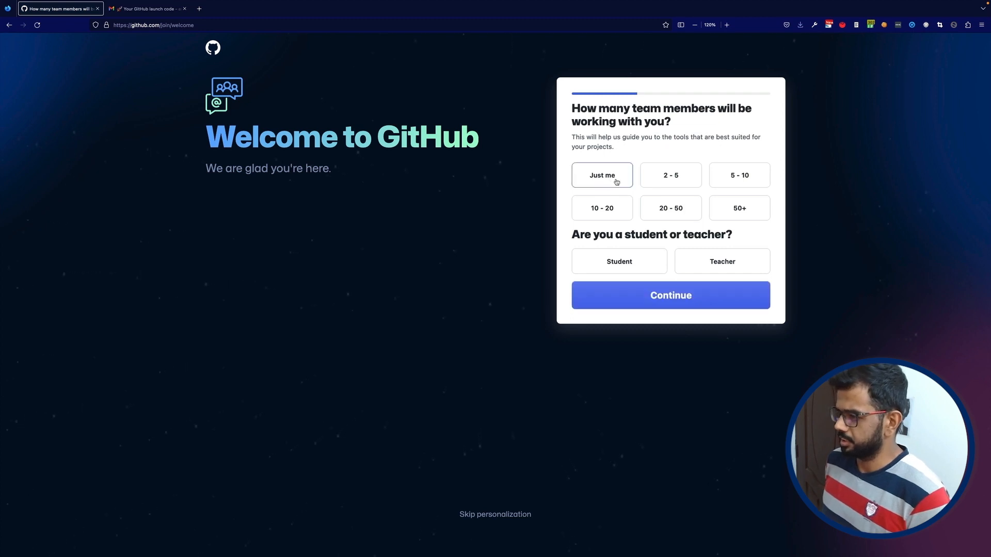
click(670, 296)
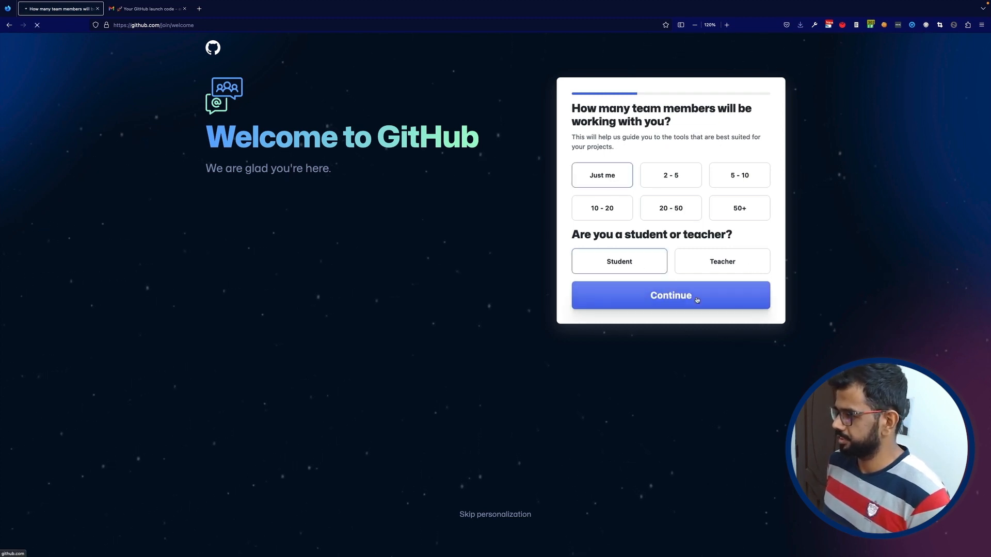
click(670, 295)
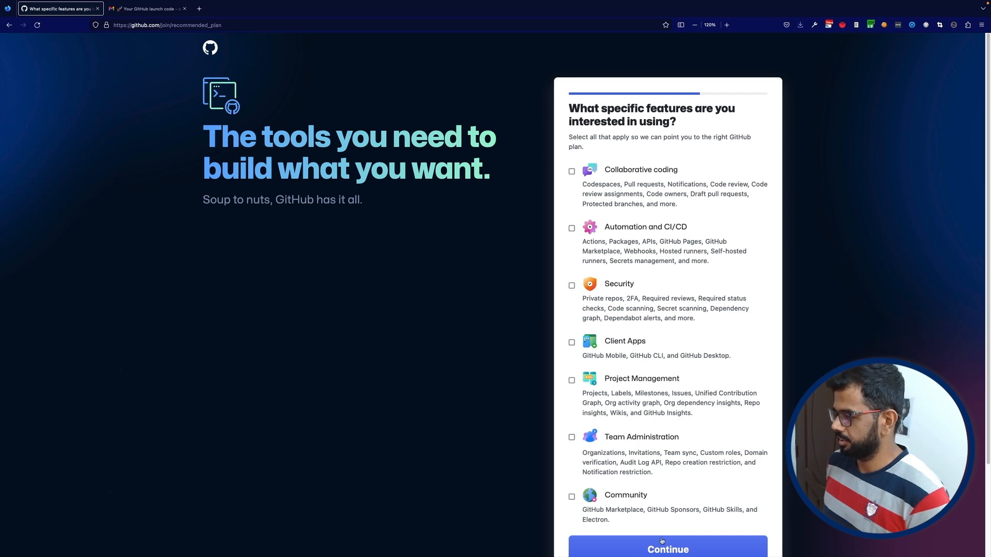
Step: Continue past the feature-interest question without selecting any features
click(666, 549)
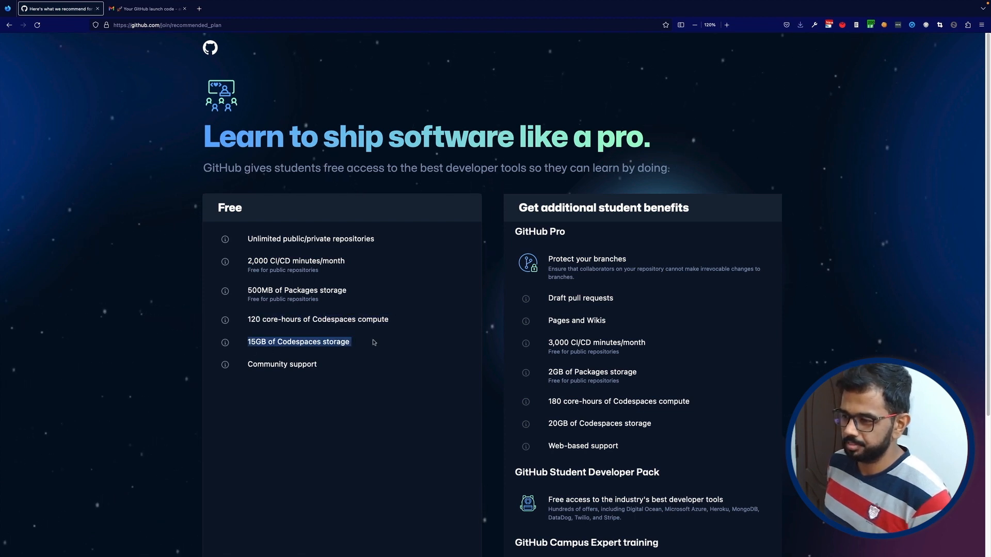
mouse_move(330, 383)
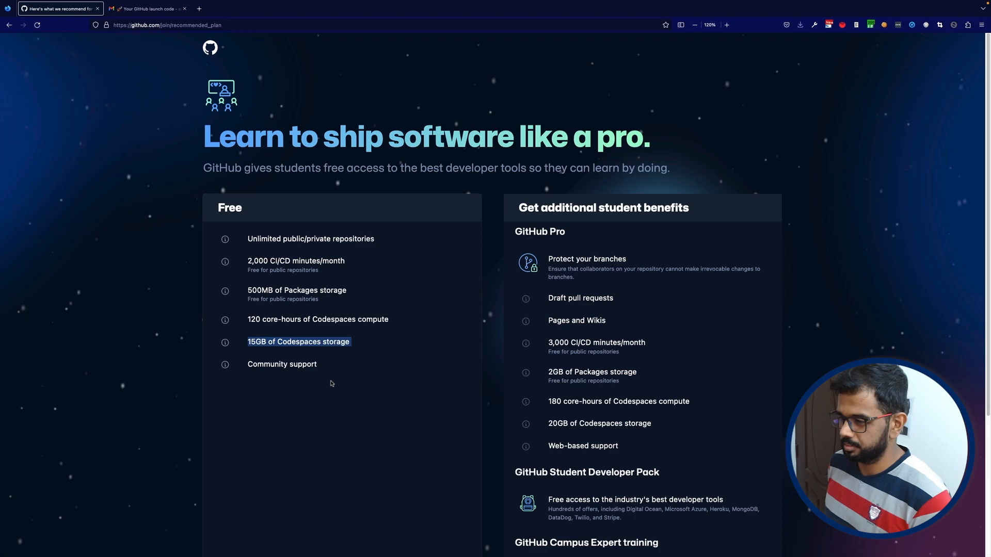
scroll(down, 3)
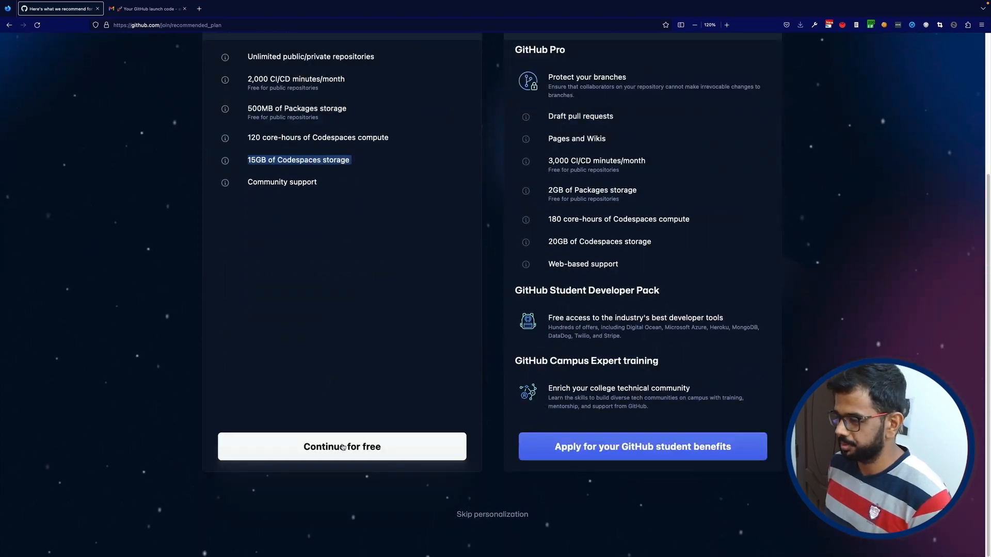